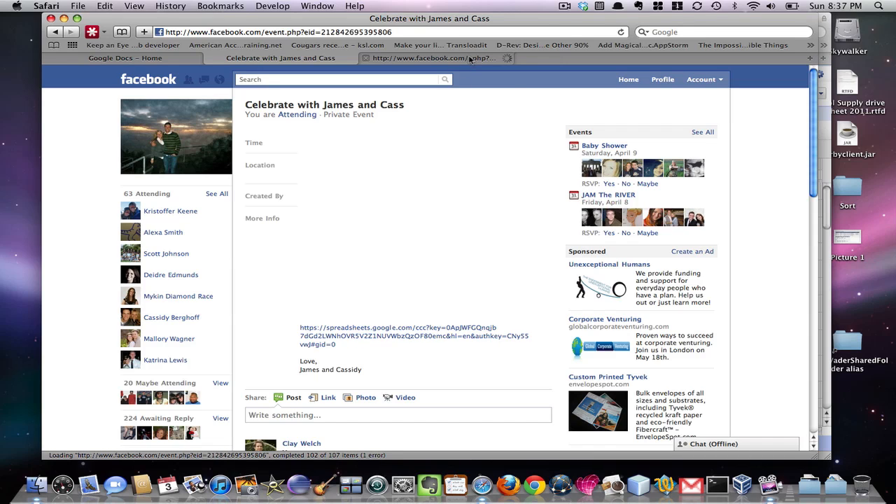
Create a new blank form from the Google Docs home page
click(414, 336)
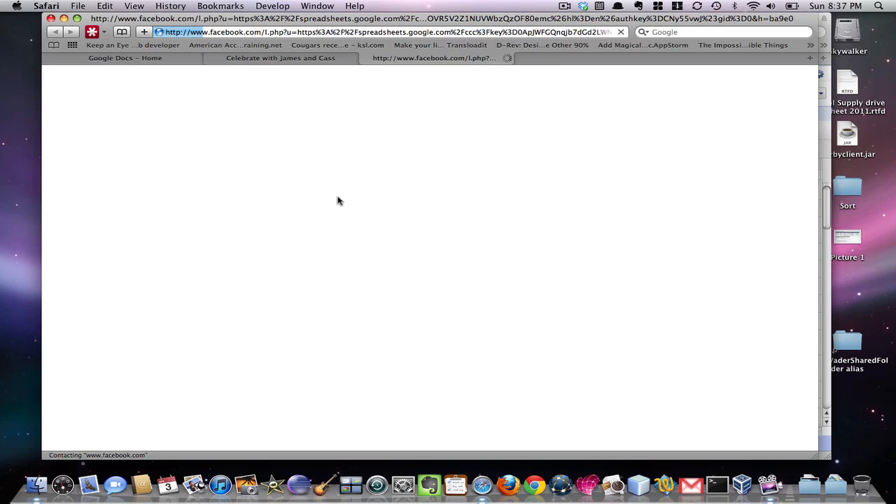
mouse_move(252, 179)
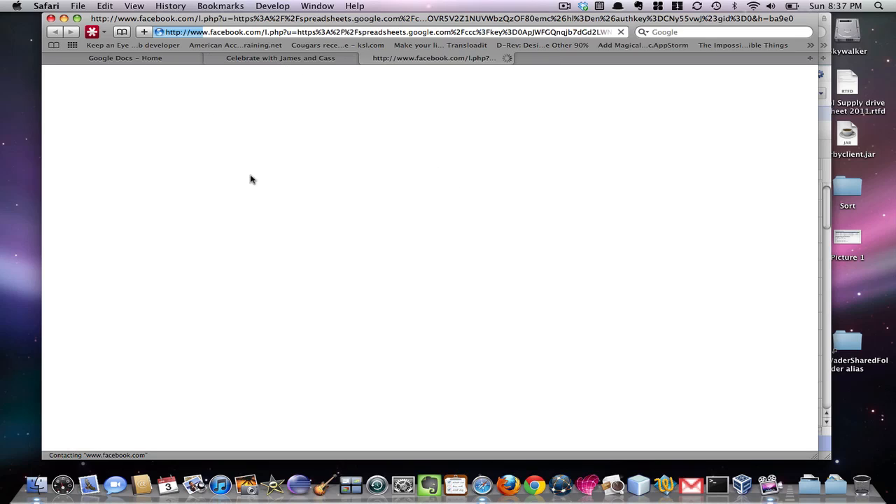
mouse_move(376, 201)
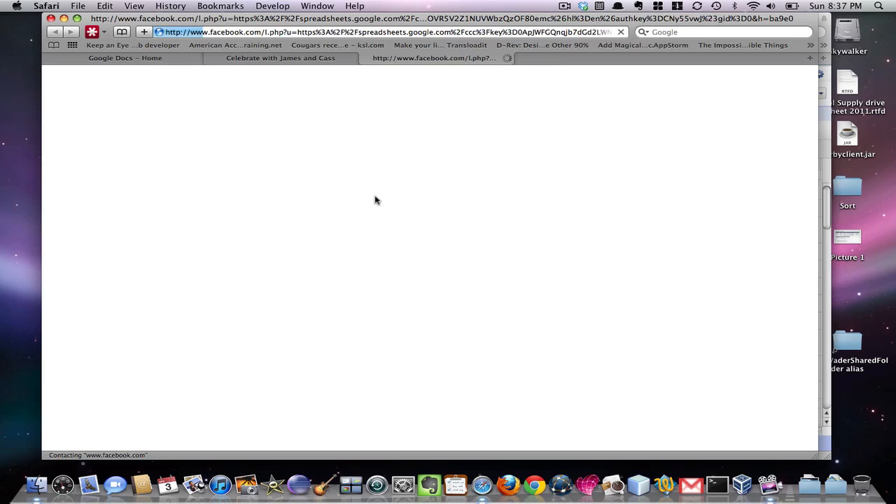
mouse_move(380, 112)
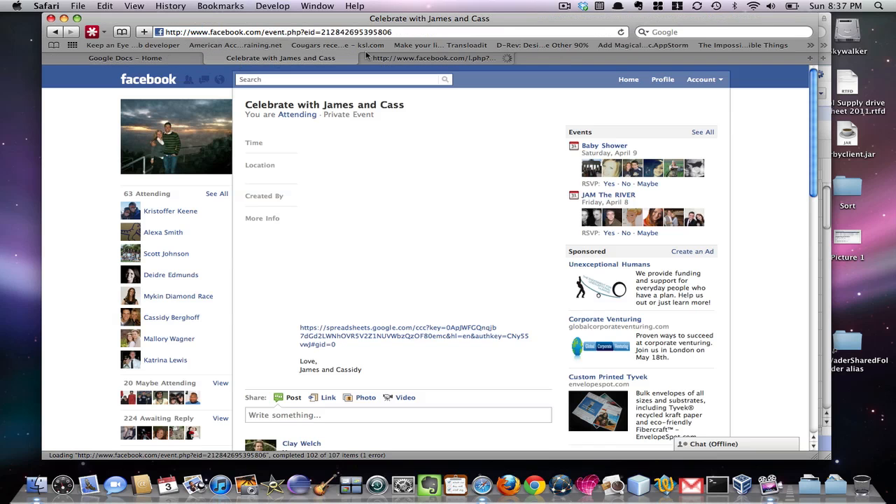
click(125, 58)
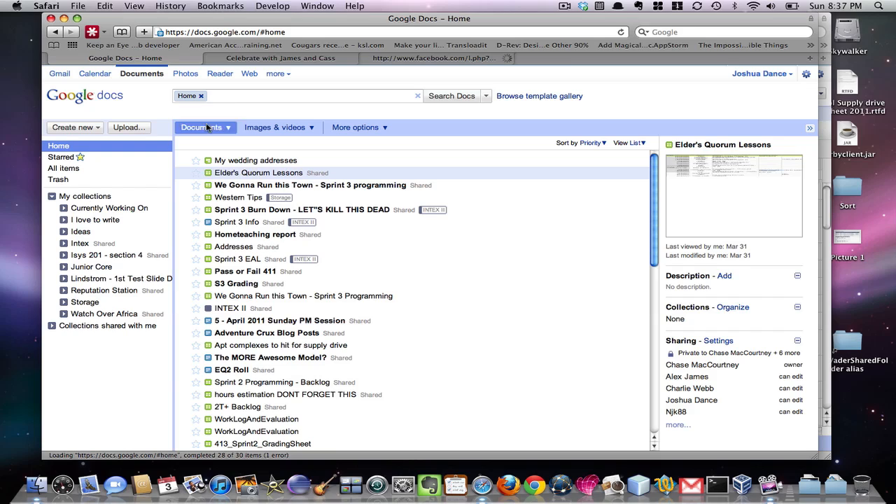
click(73, 127)
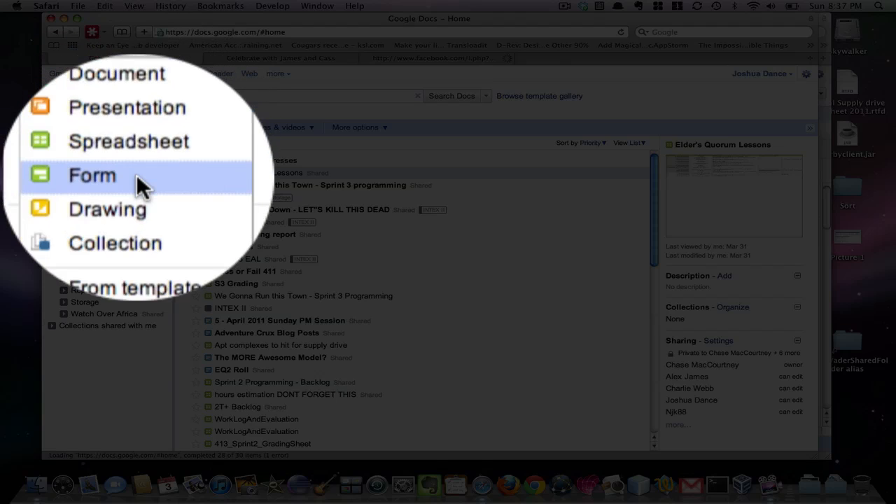
click(92, 175)
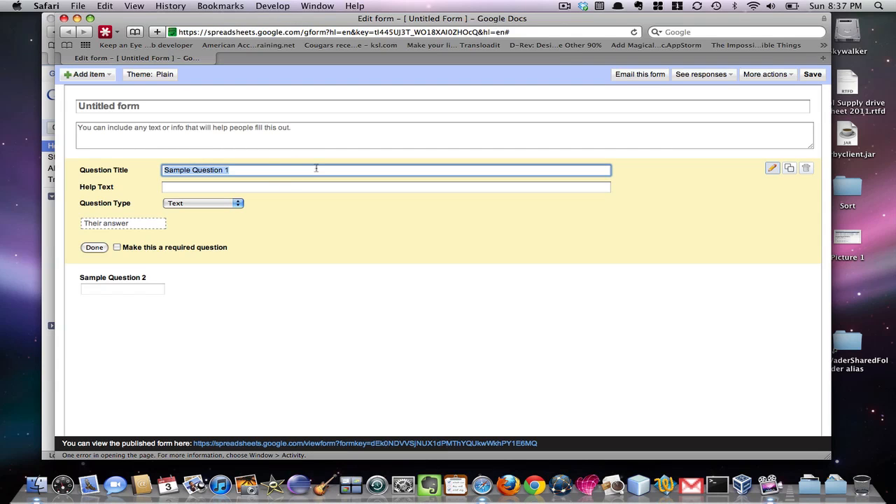
mouse_move(272, 165)
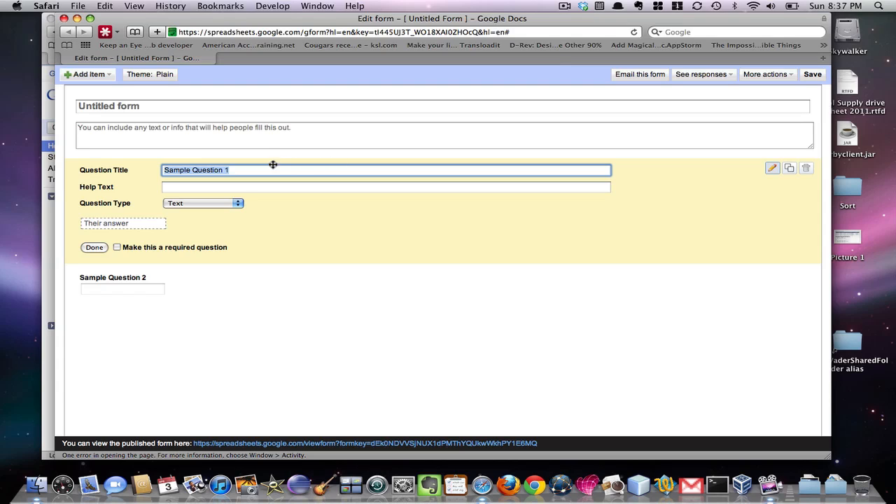
Title the first question 'What is your address my love?' and mark it required
text(What)
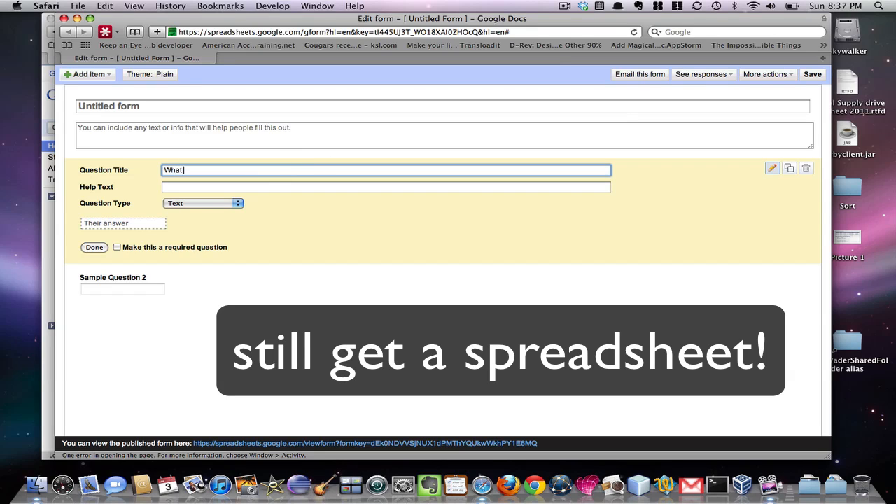
text(is your address my love?)
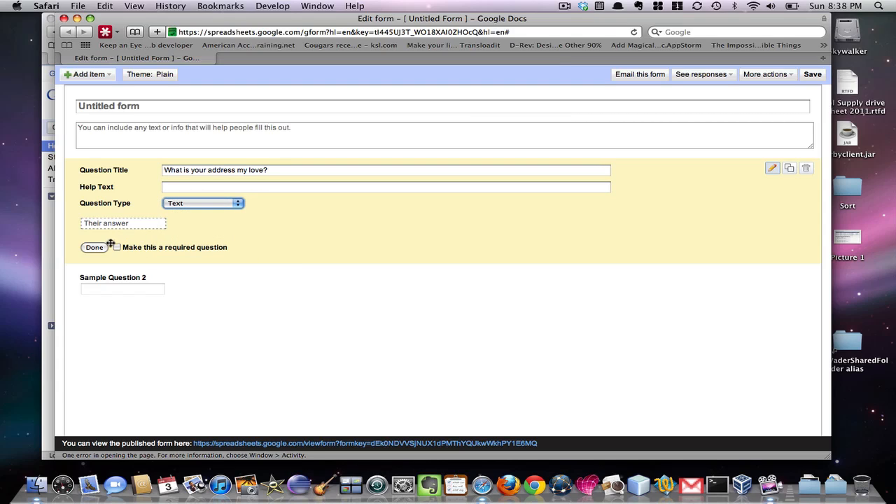
click(117, 246)
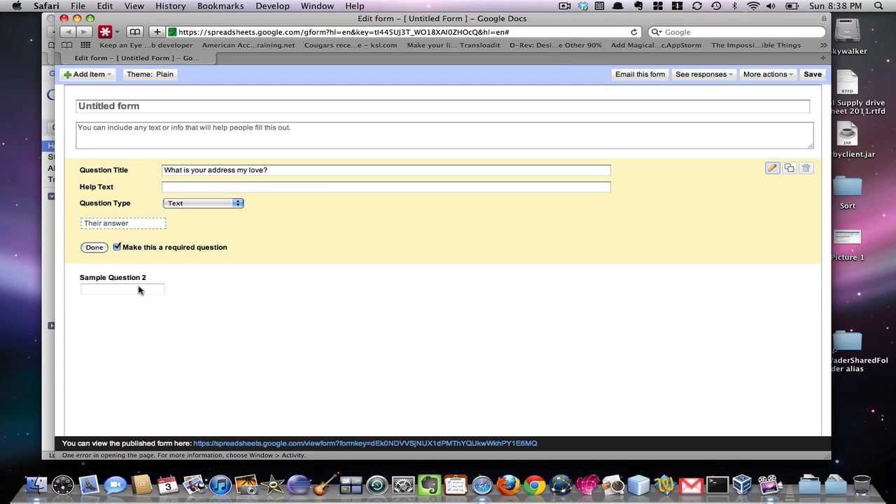
click(94, 247)
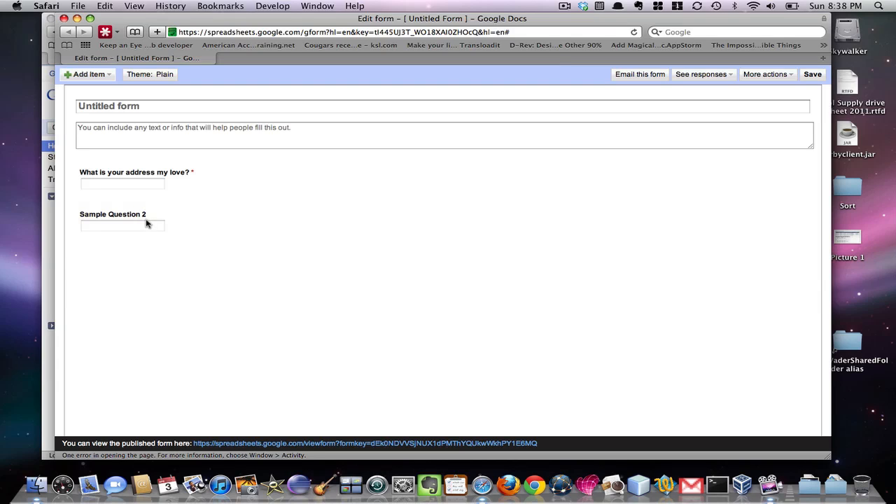
Make question two a required multiple-choice 'Where will you be partying with us?' with California and Utah
click(123, 219)
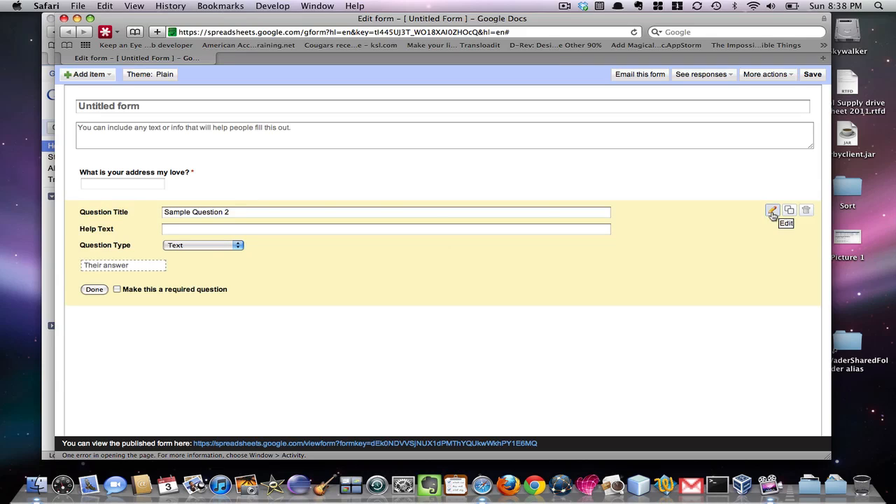
click(386, 212)
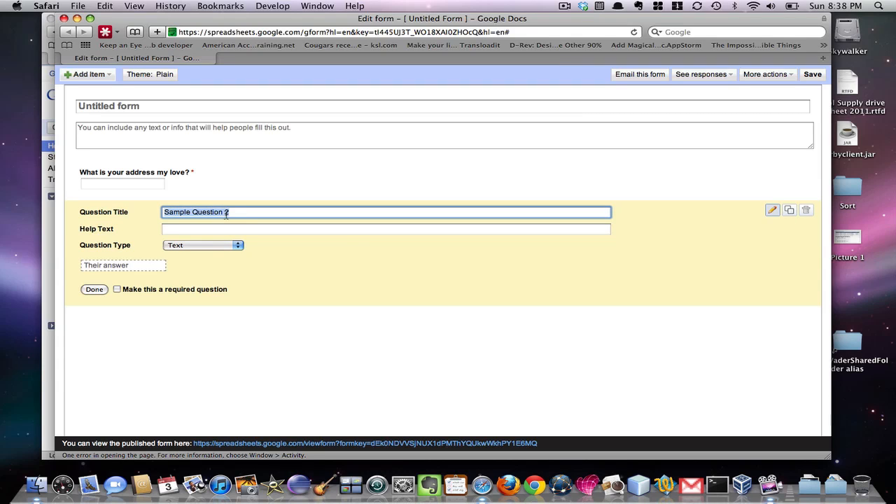
text(Where will you be)
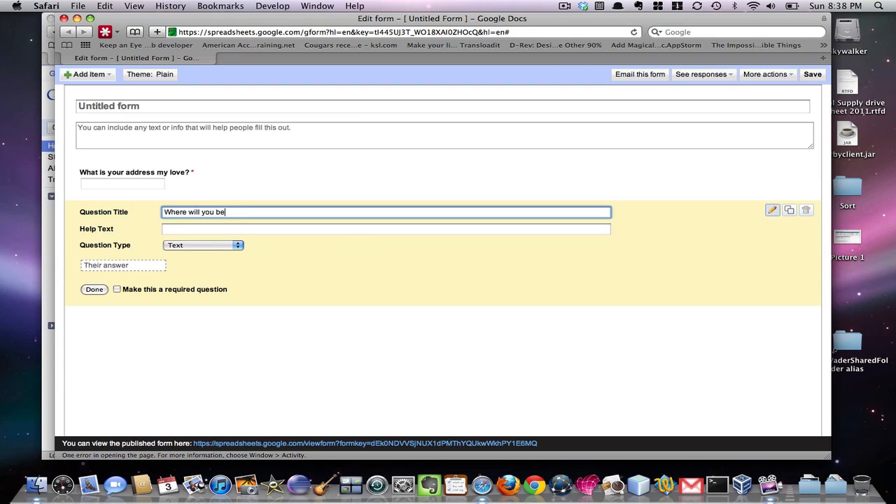
text(partying with)
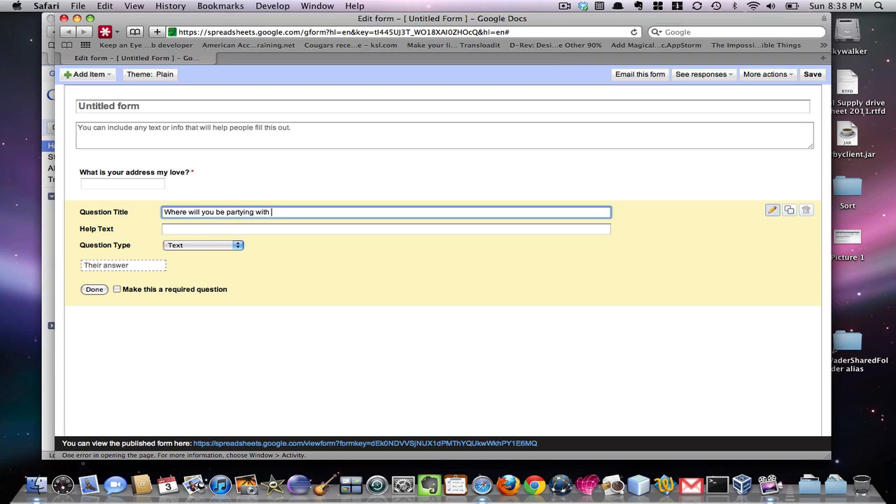
click(203, 245)
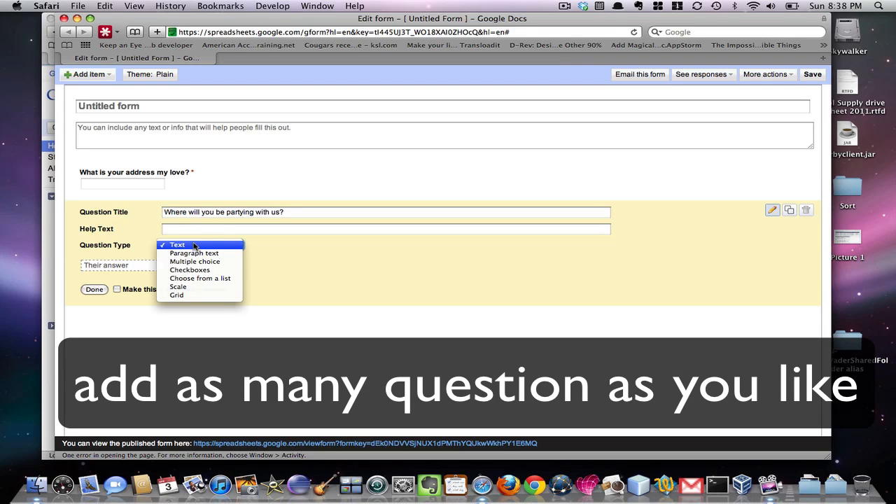
click(195, 261)
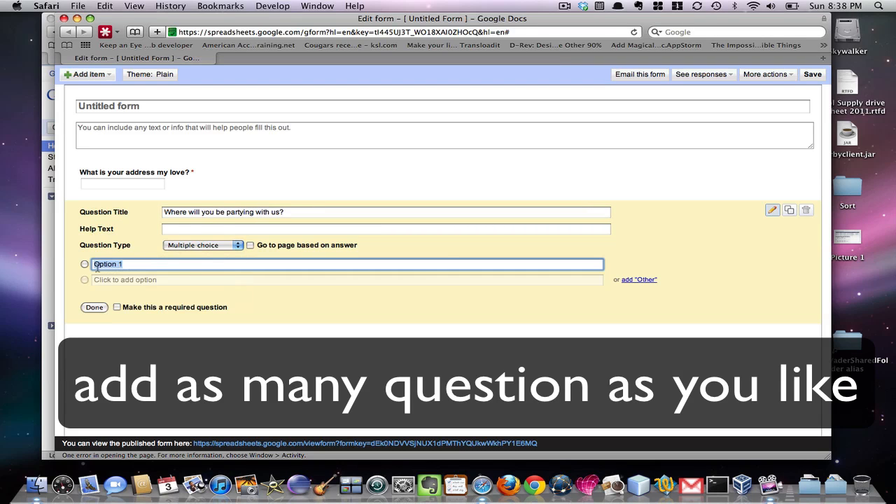
text(Calif)
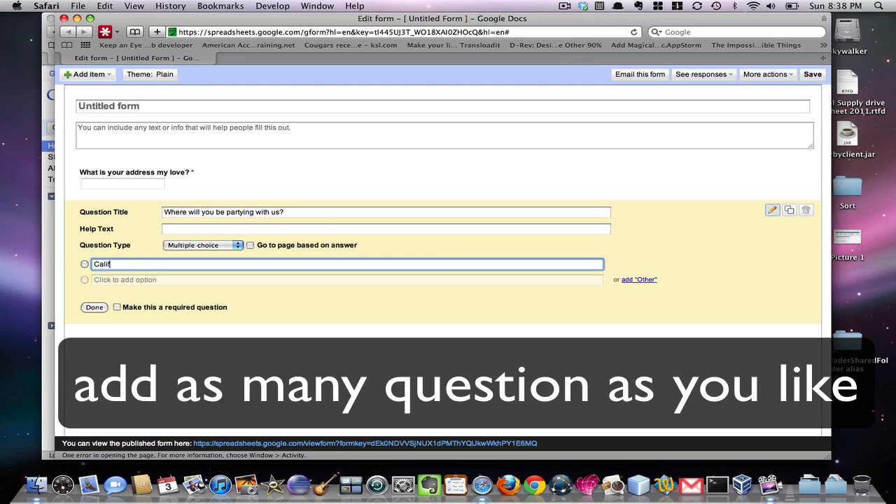
click(125, 279)
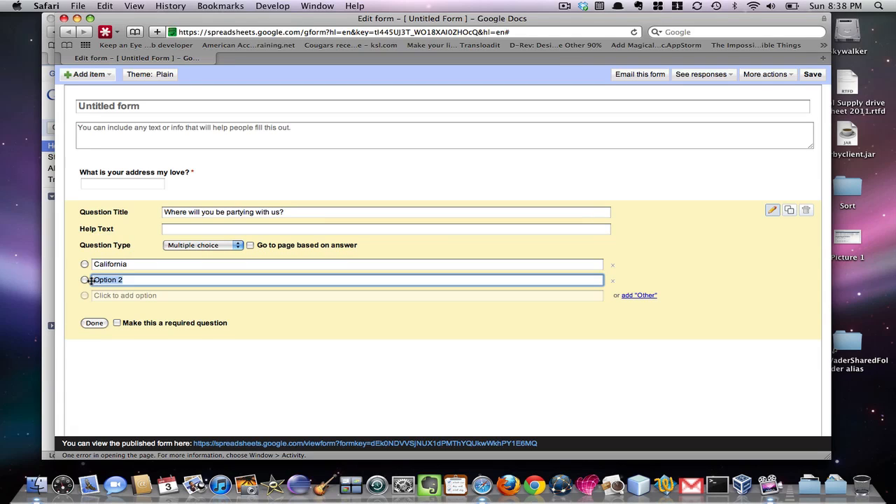
text(Utah)
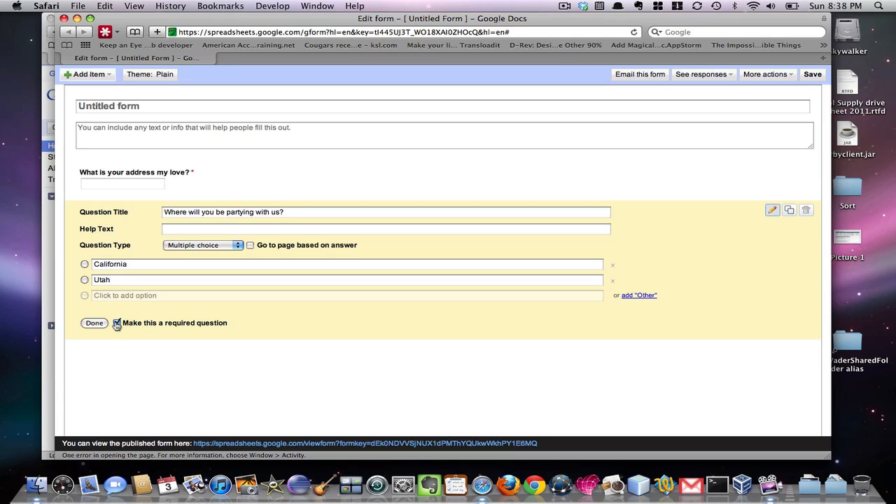
click(94, 323)
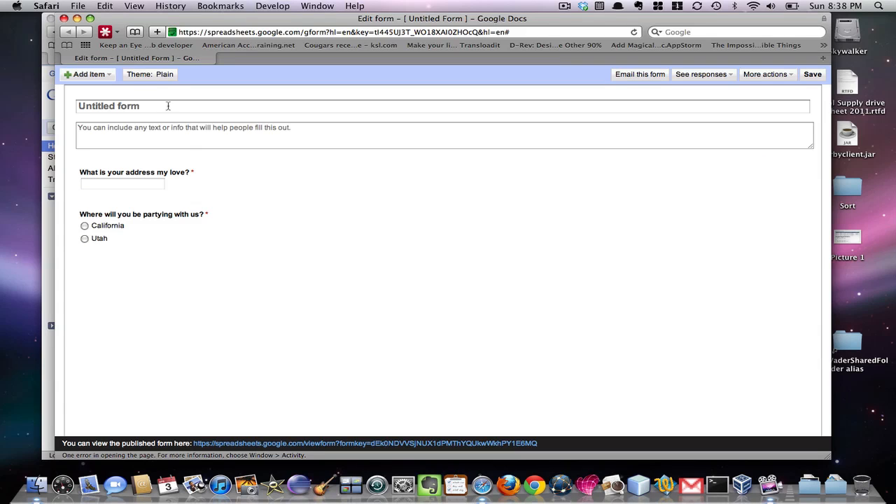
Title the form 'Wedding Addresses' with the description 'We are soooo in love.'
text(We are soooo in)
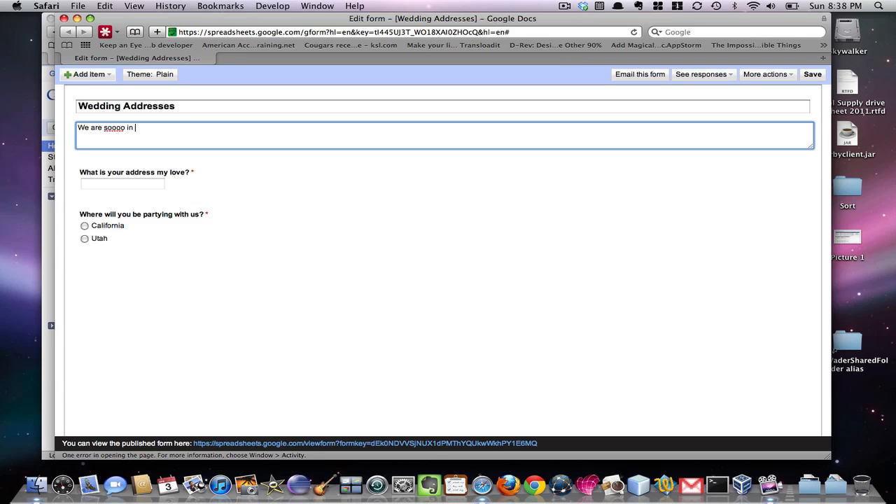
text(love.)
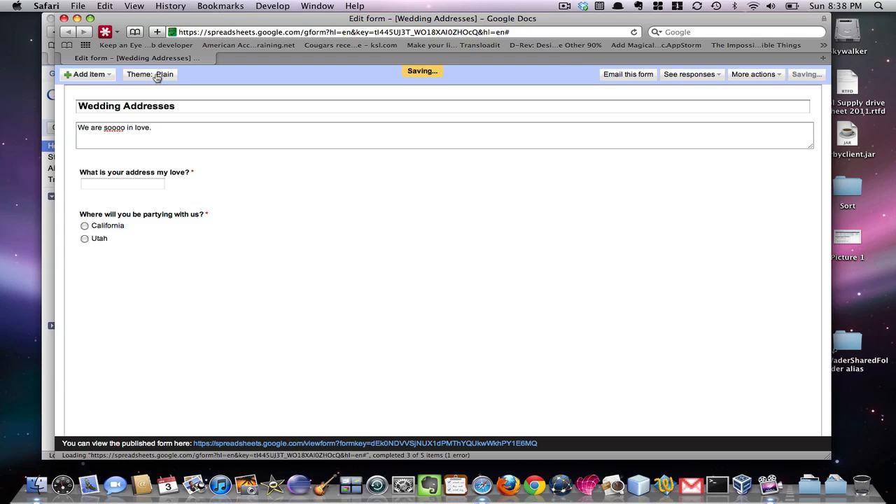
Apply the Wedding Cake theme, check the zero-response summary, and return to editing
click(150, 74)
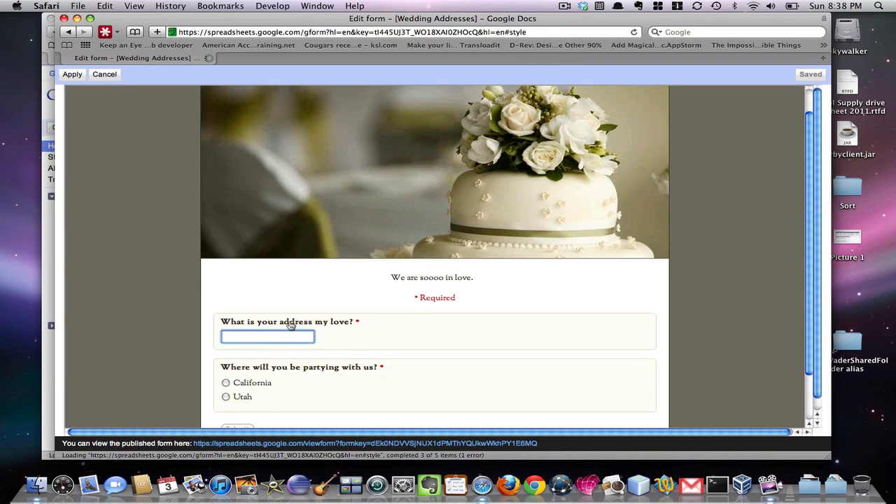
scroll(down, 3)
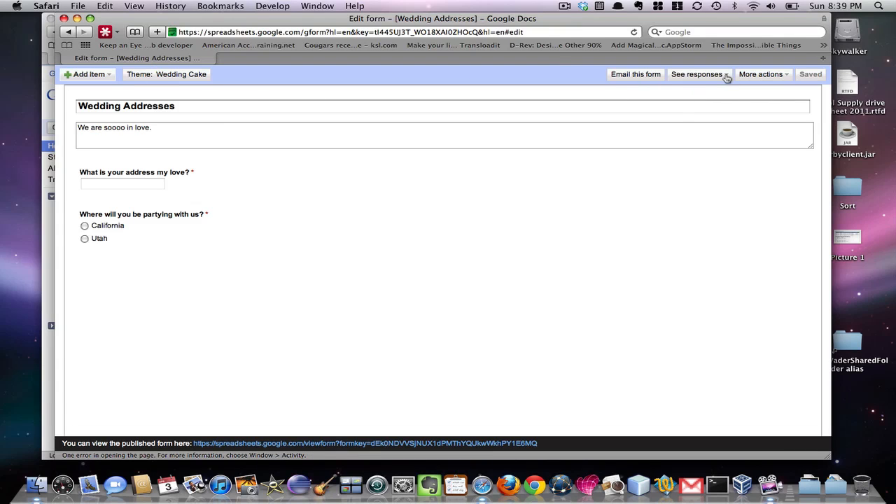
click(697, 73)
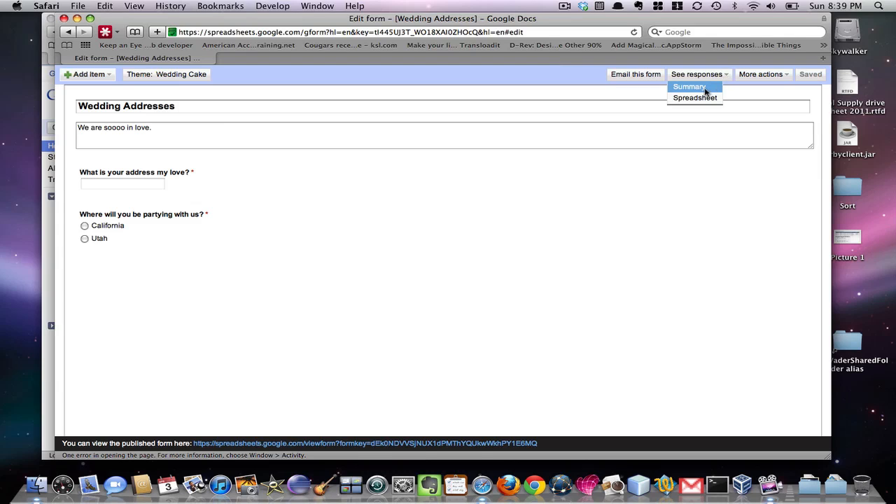
click(690, 86)
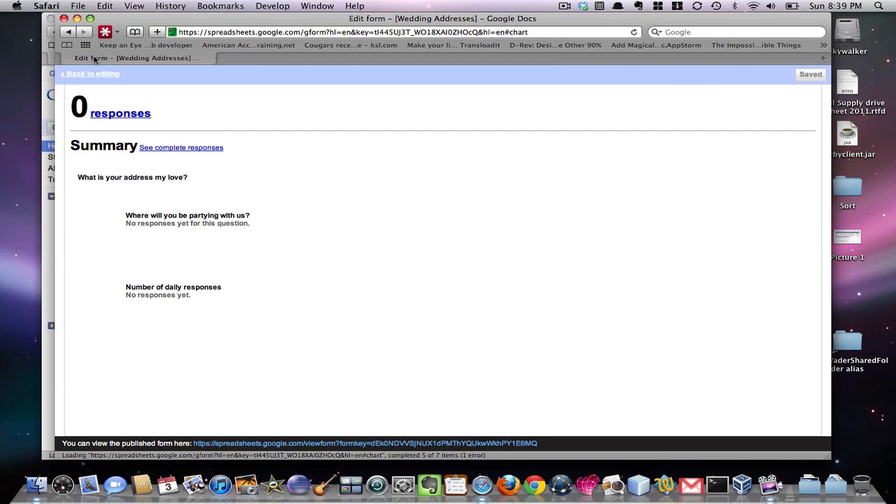
click(92, 74)
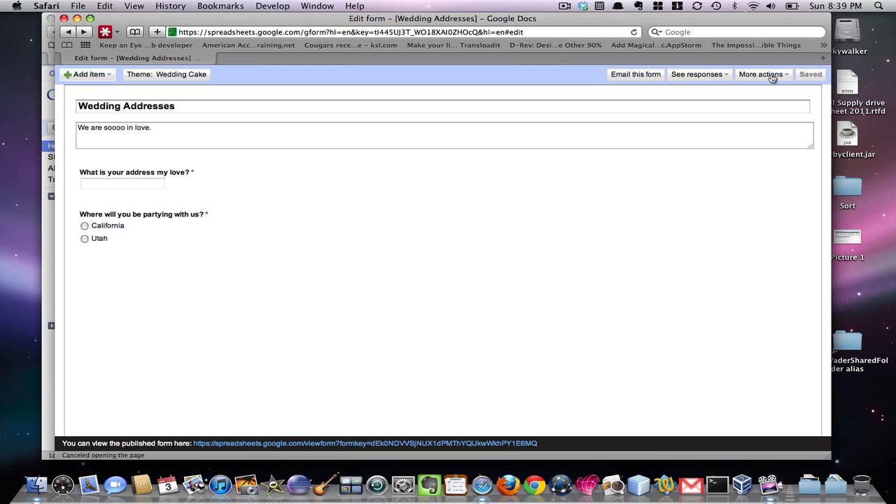
Email the Wedding Addresses form to recipients with 'Include form in the email' kept ticked
click(634, 73)
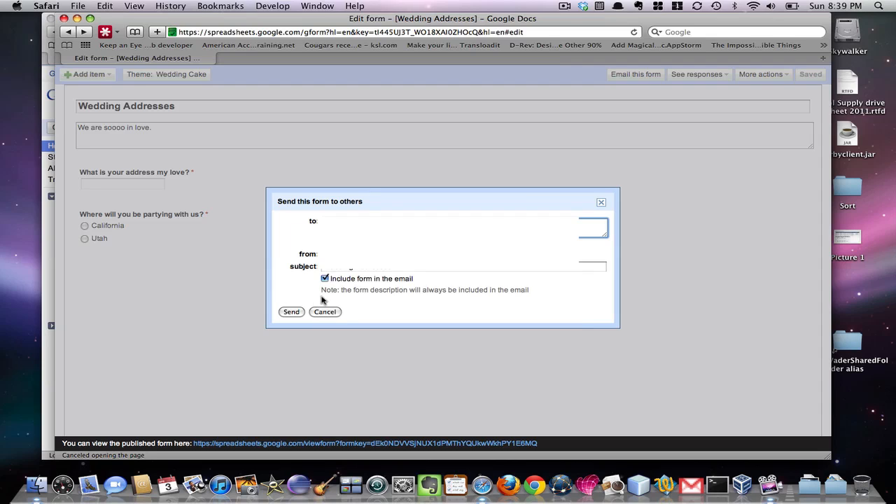
click(325, 279)
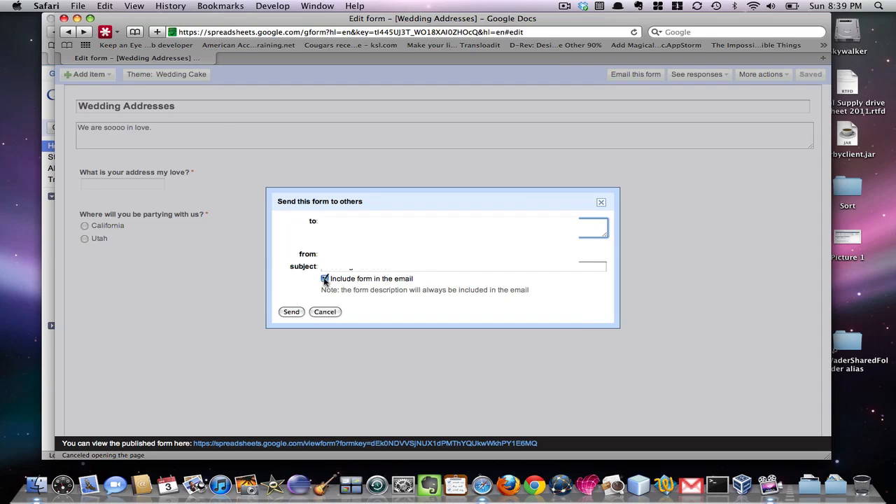
click(324, 279)
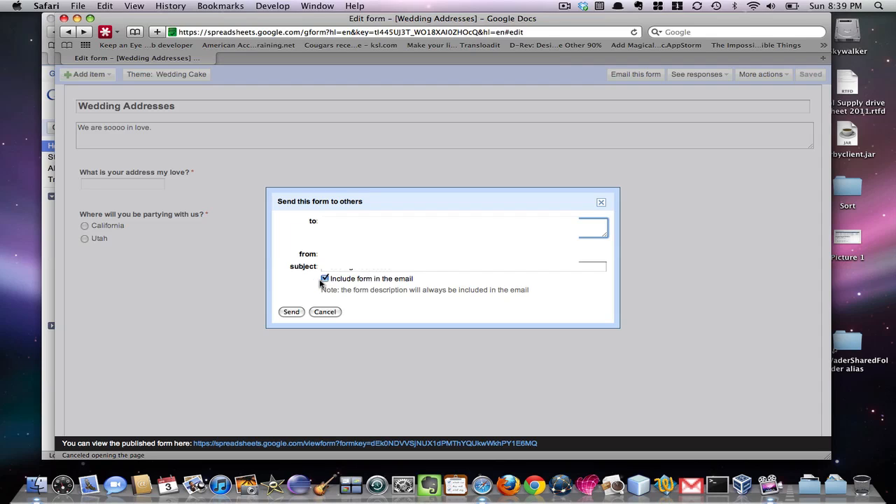
click(324, 278)
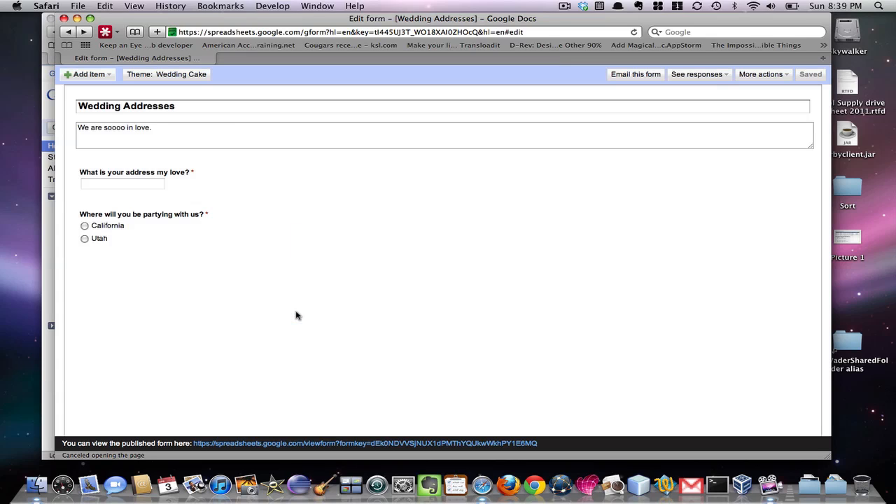
click(125, 58)
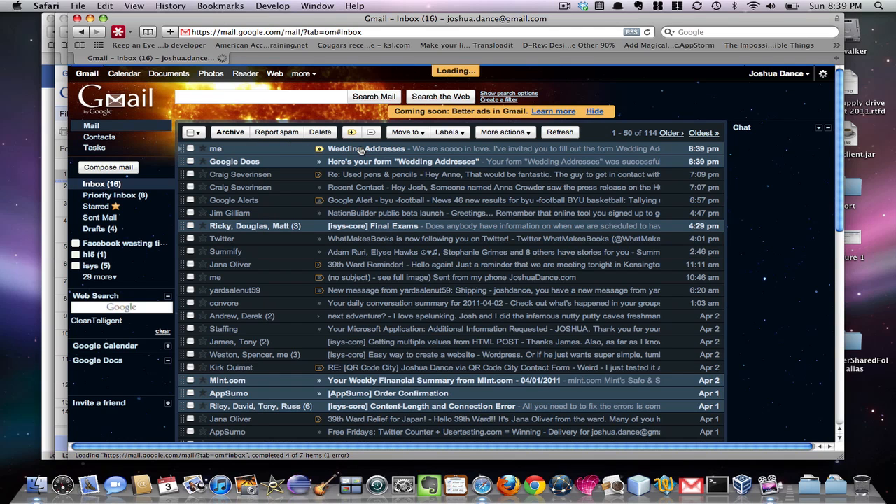
Open the Wedding Addresses email in Gmail and follow its viewform link
click(365, 148)
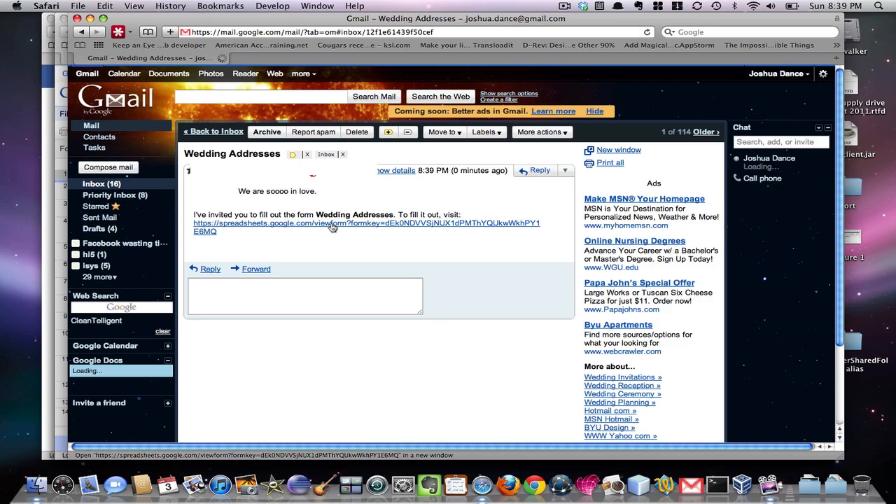
click(333, 227)
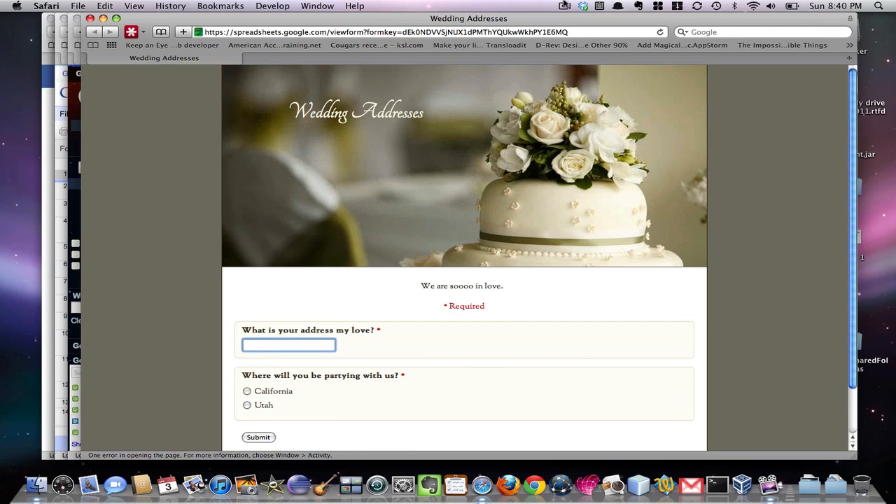
Look over the live Wedding Addresses form with its cake header and both questions
click(564, 6)
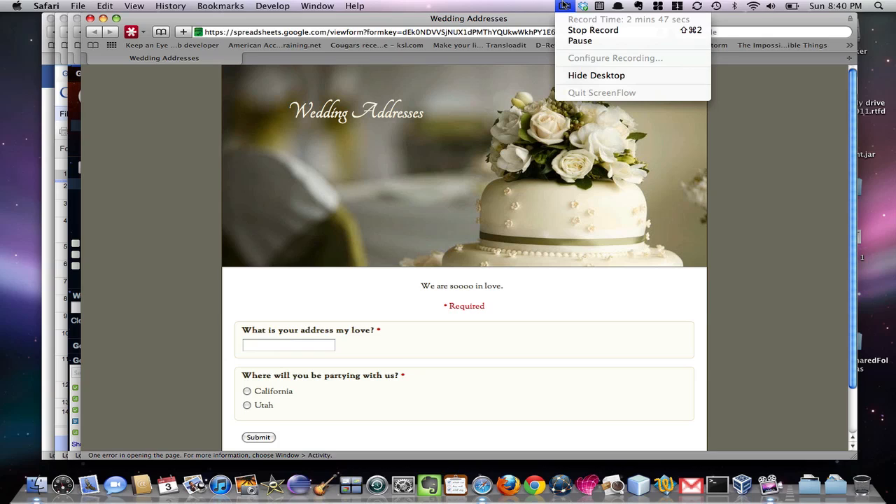